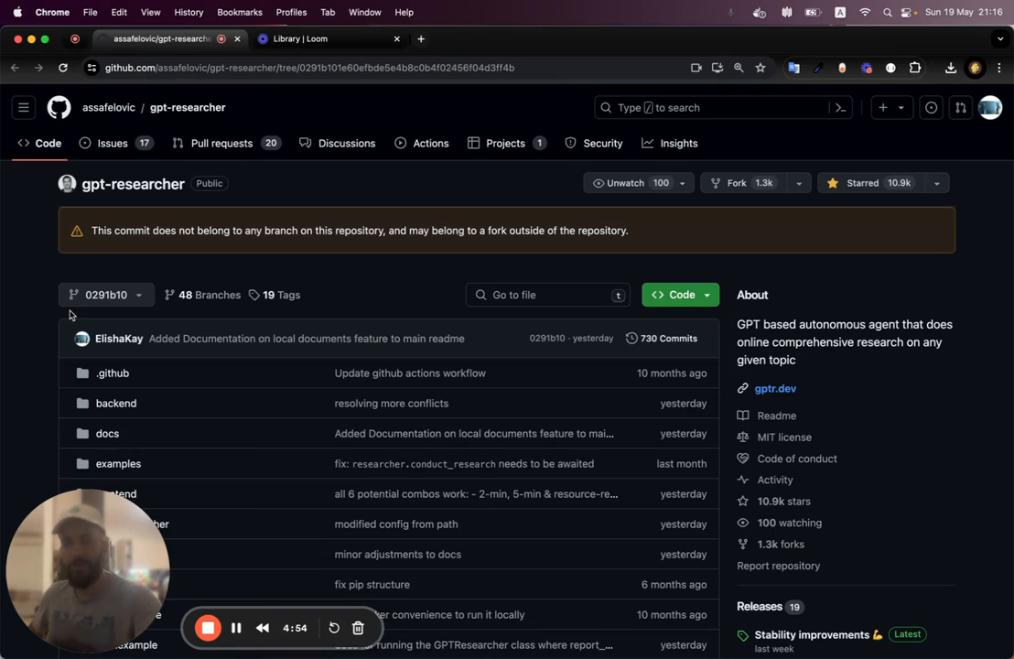
mouse_move(352, 219)
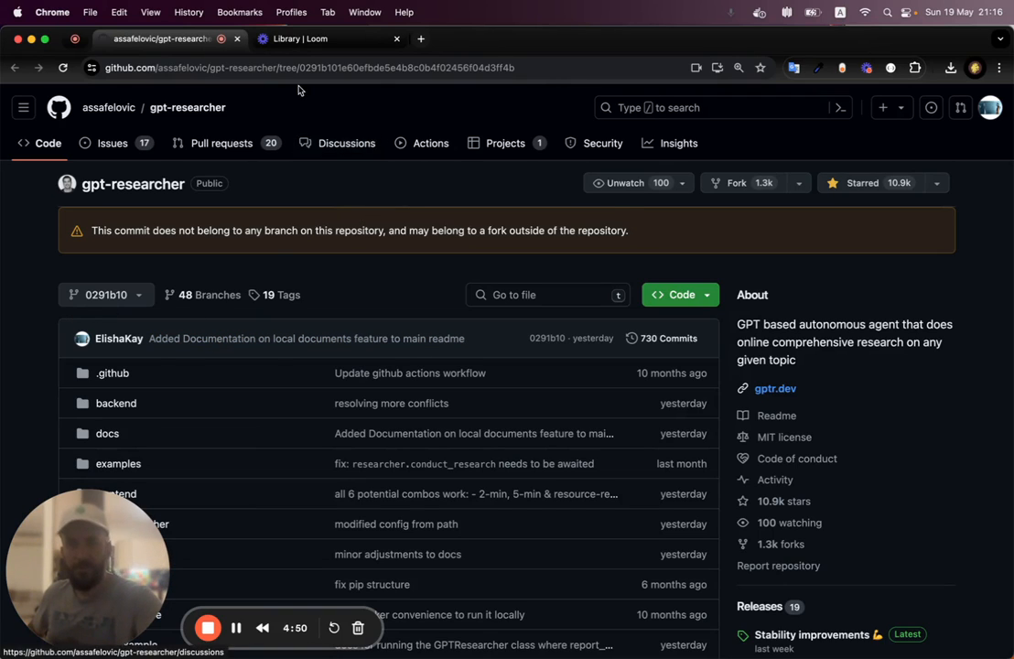
View the repository's code options and switch over to the gpt-researcher project in VS Code
left_click(681, 293)
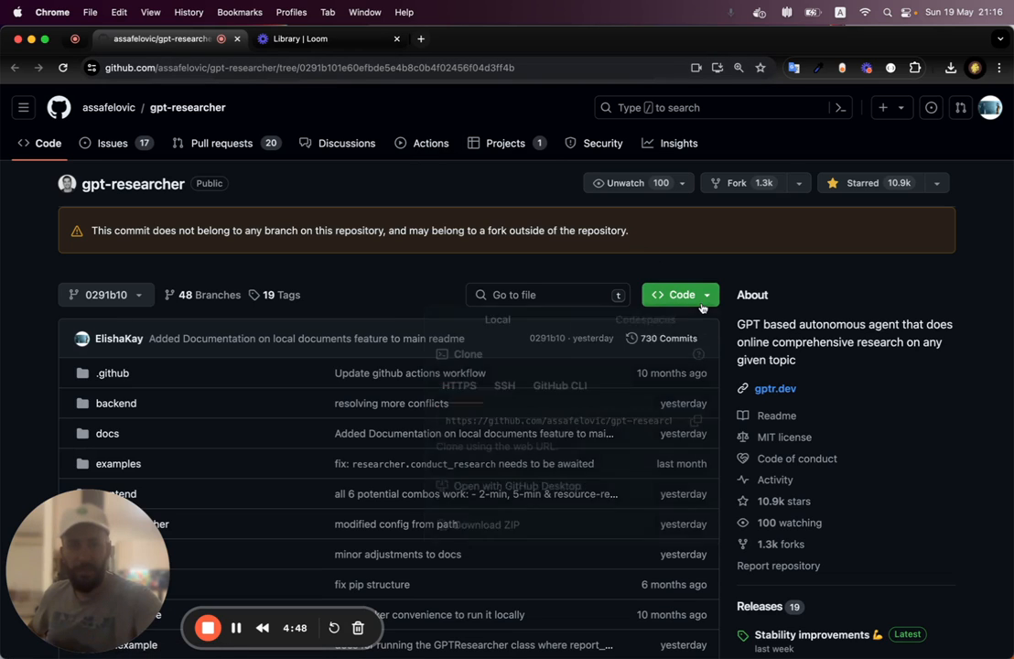
left_click(681, 292)
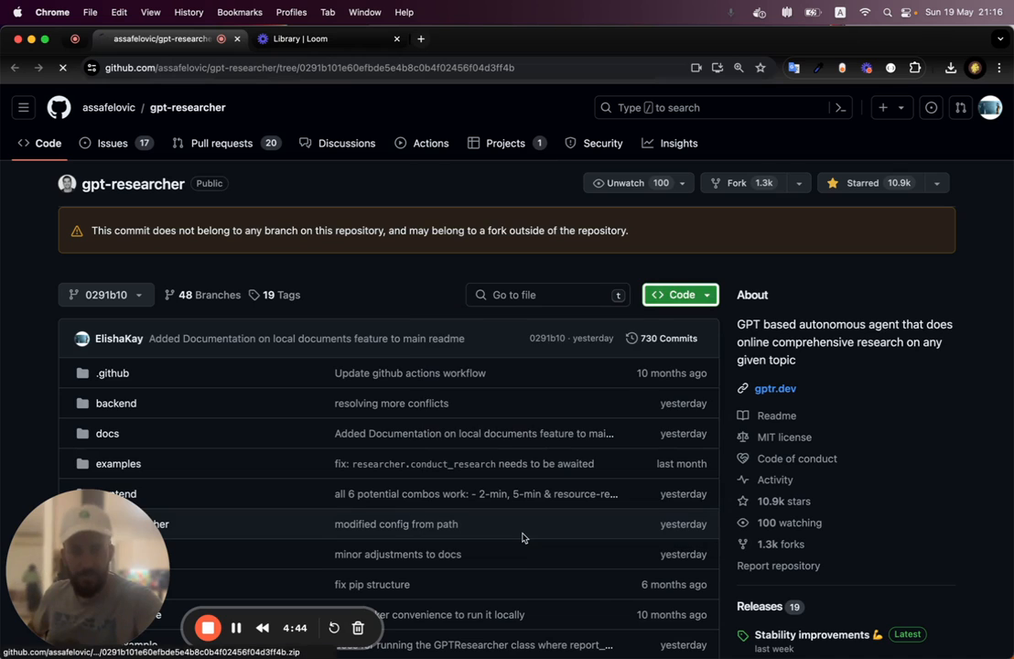
left_click(950, 66)
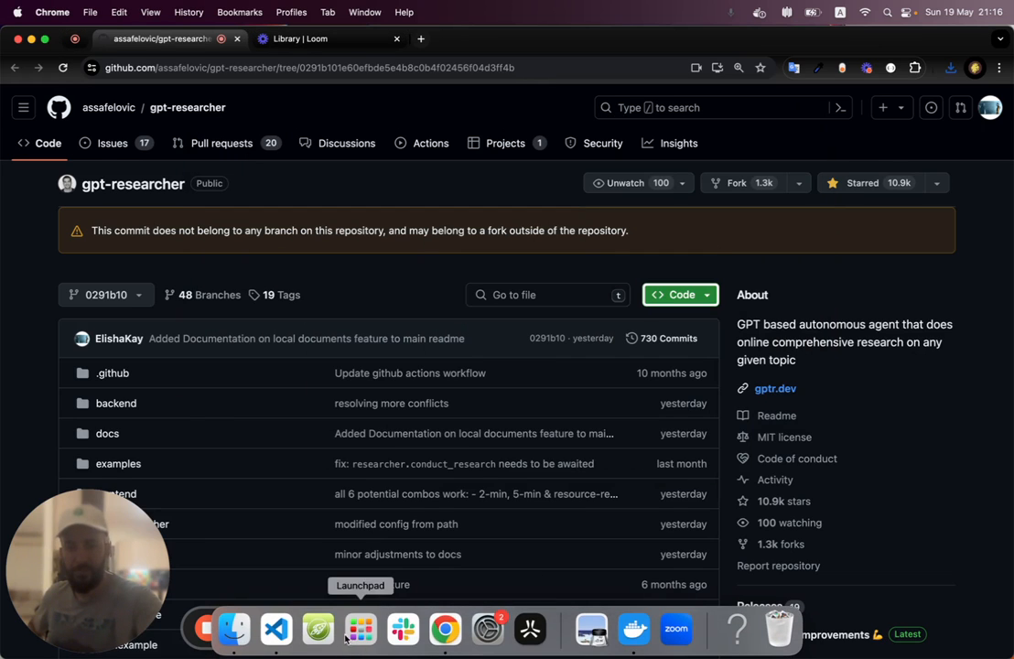
left_click(274, 630)
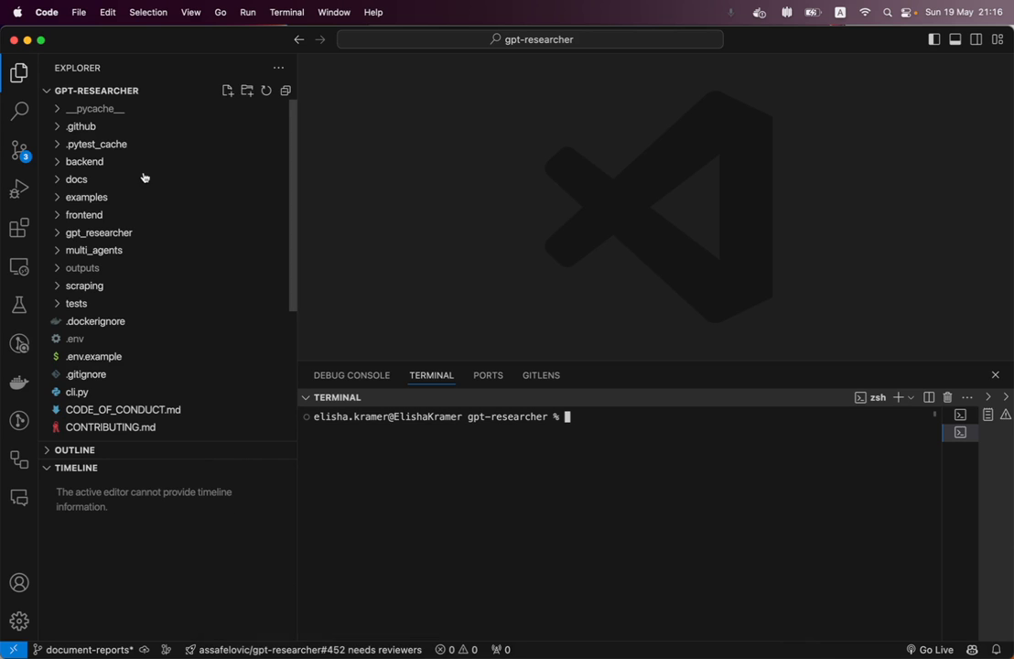
mouse_move(147, 126)
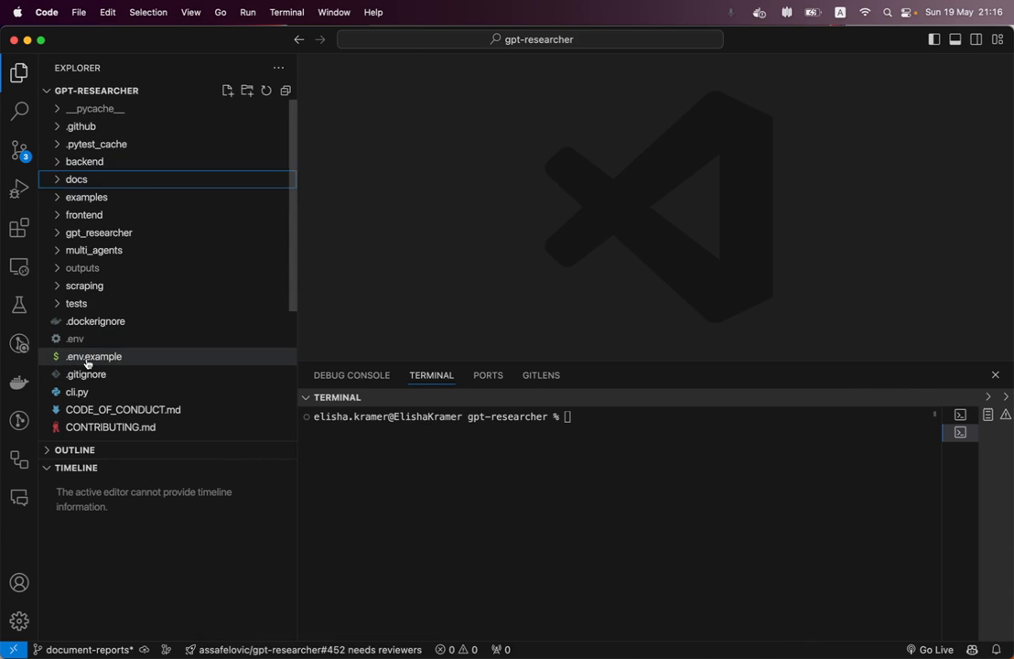
Show .env.example and position at the ends of the OPENAI_API_KEY and TAVILY_API_KEY lines
left_click(91, 355)
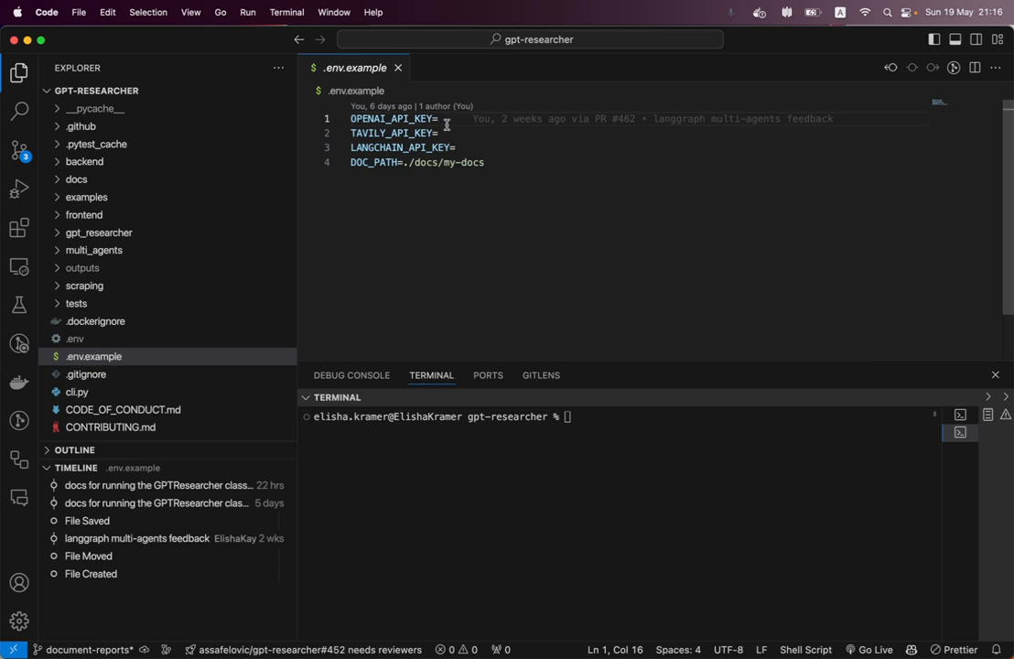
left_click(440, 132)
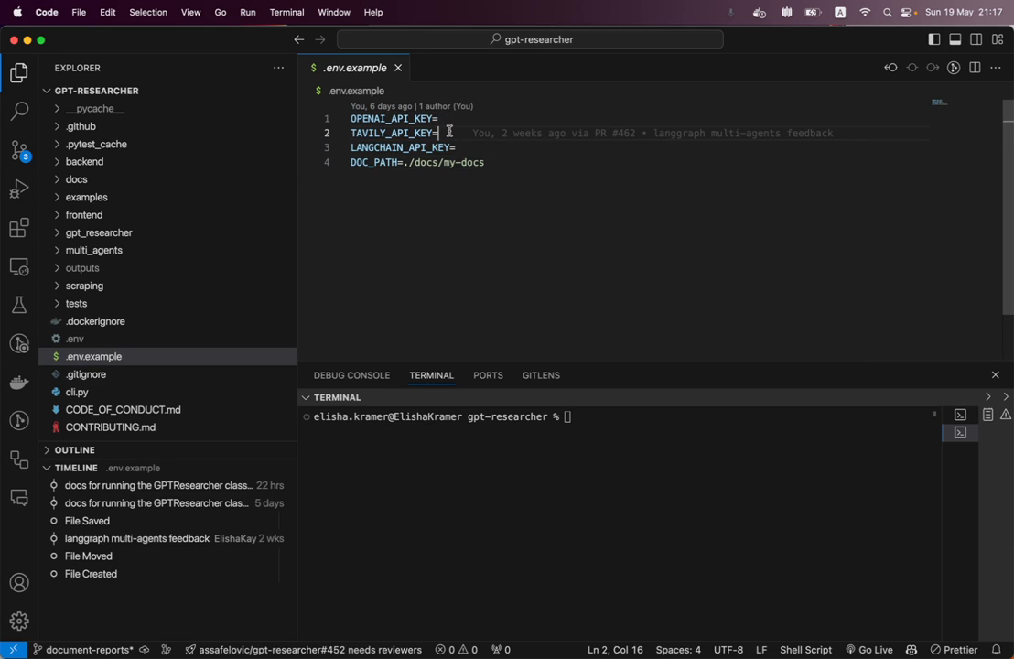
left_click(456, 146)
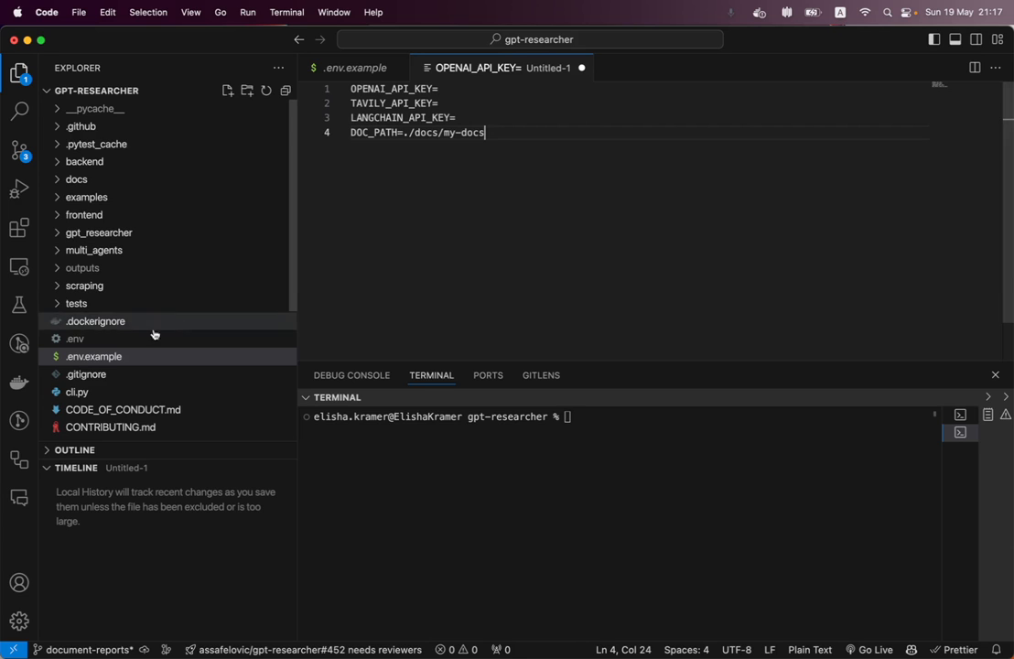
mouse_move(91, 346)
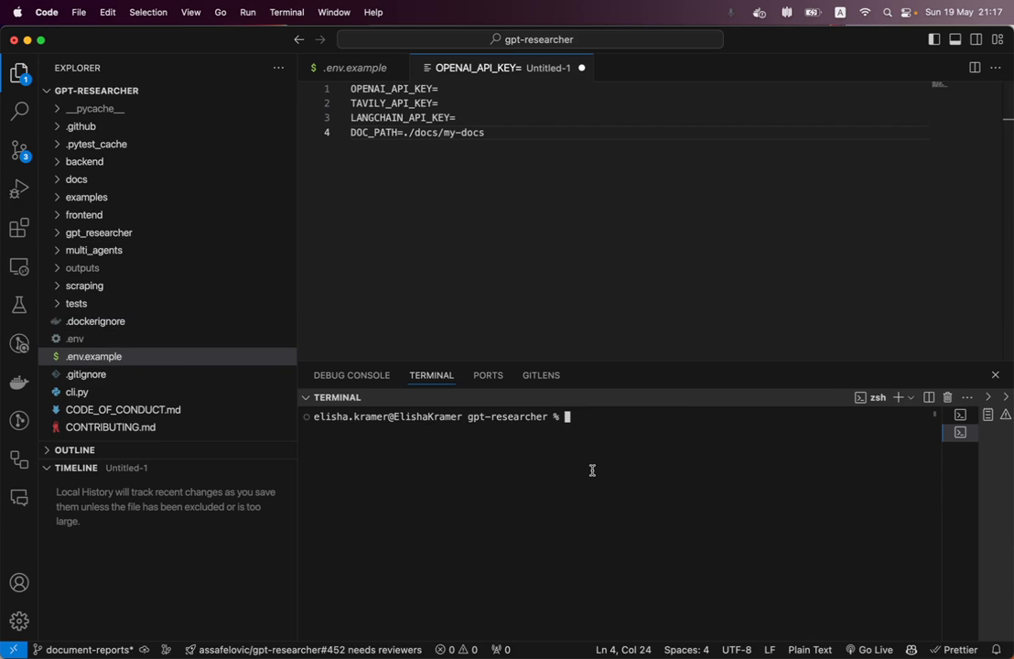
Run docker-compose up --build in the terminal to build and start the containers
type("docker")
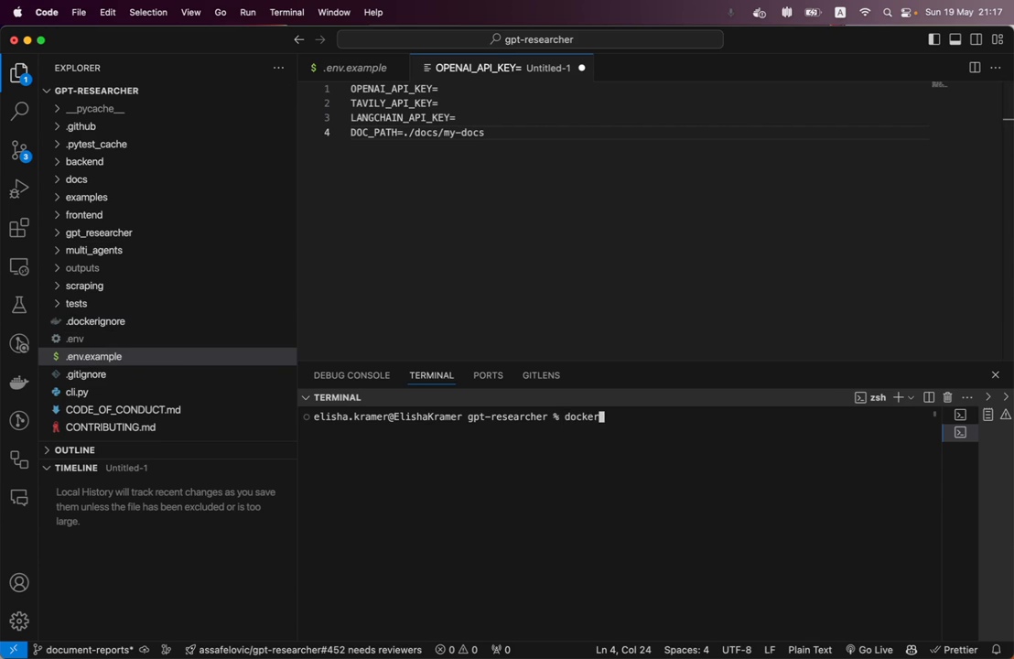
type("-compose up")
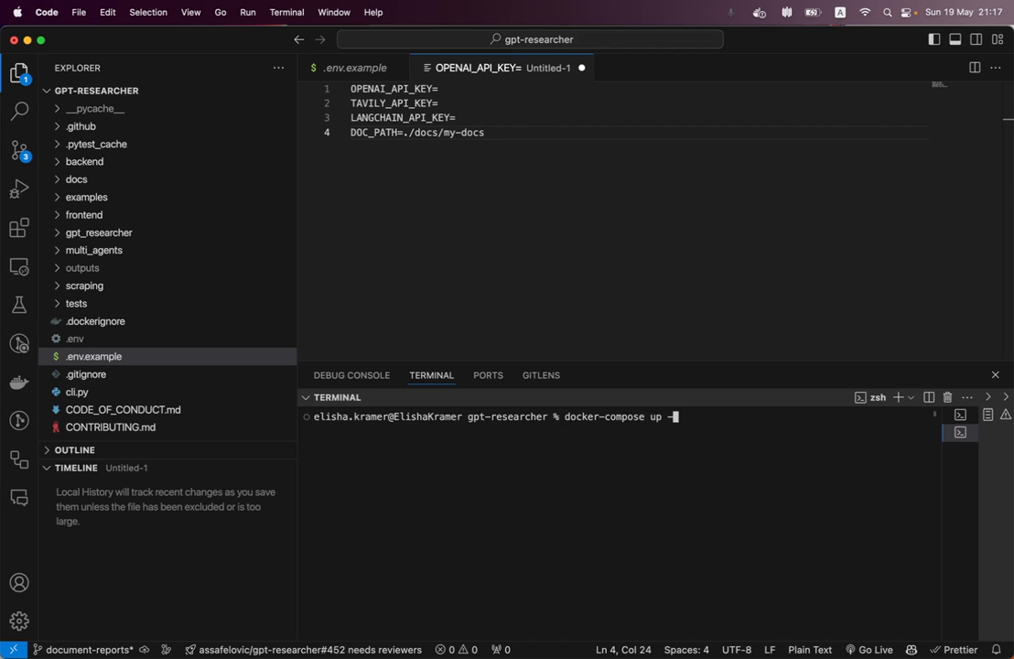
type("--build")
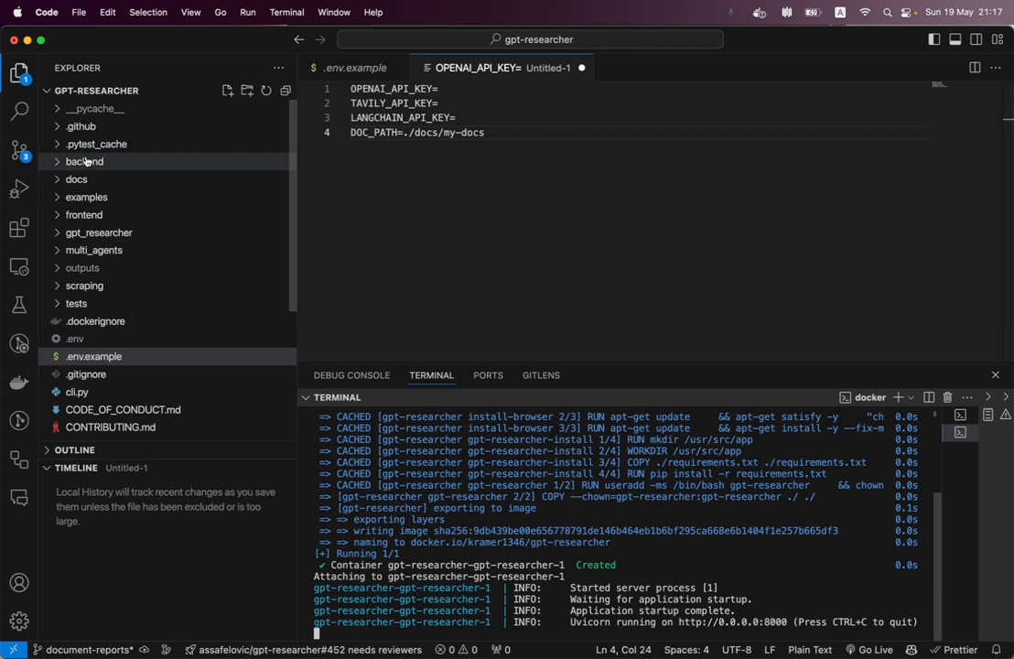
Expand docs/my-docs to reveal the CV and income analysis .docx files
left_click(77, 180)
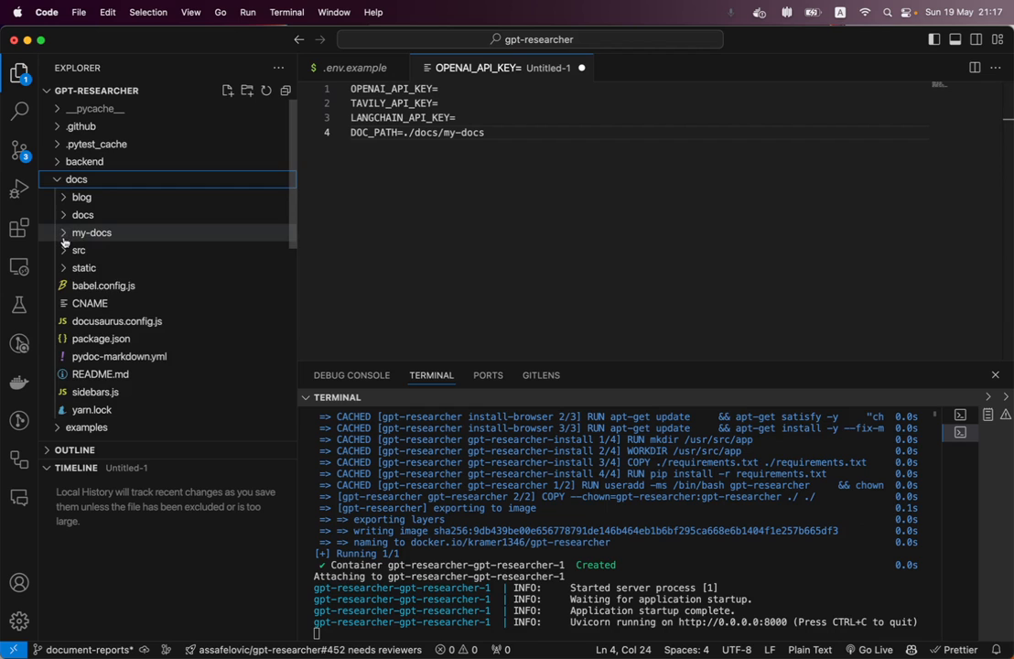
left_click(92, 231)
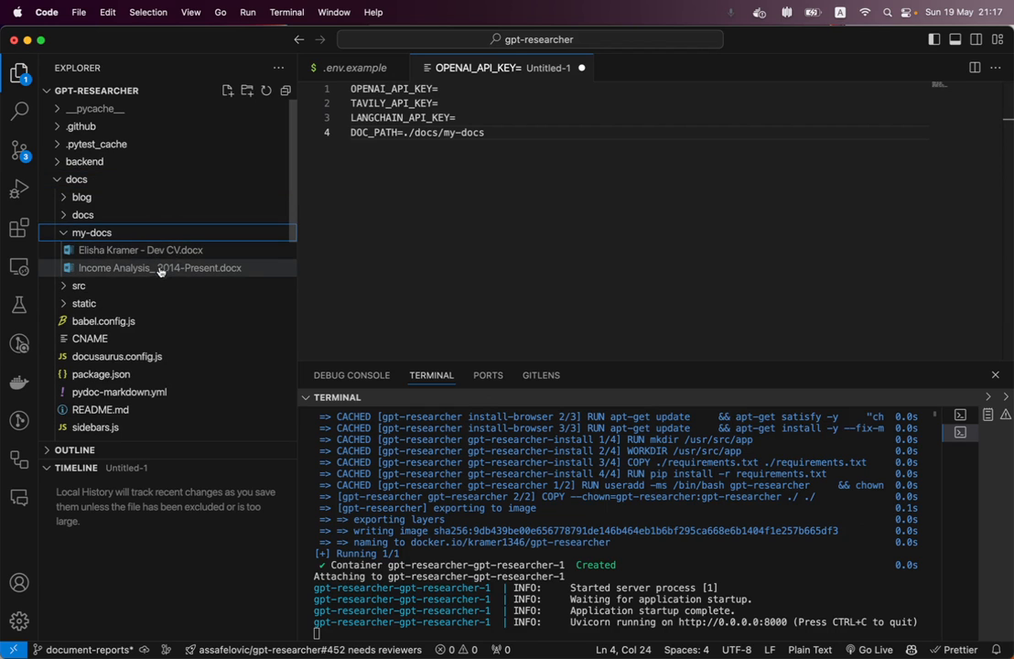
mouse_move(128, 260)
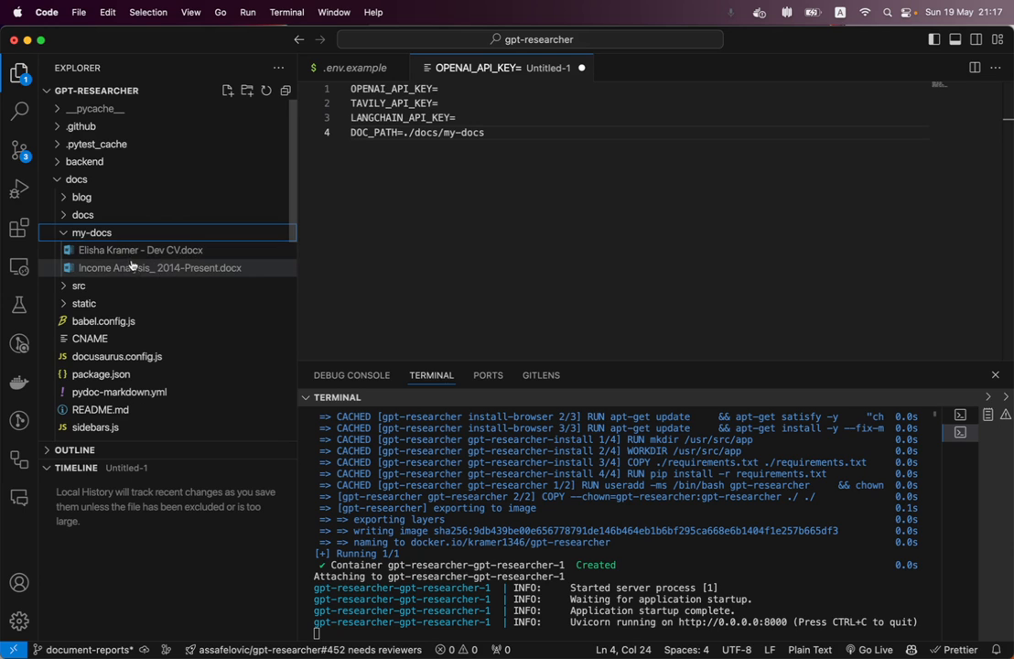
mouse_move(168, 271)
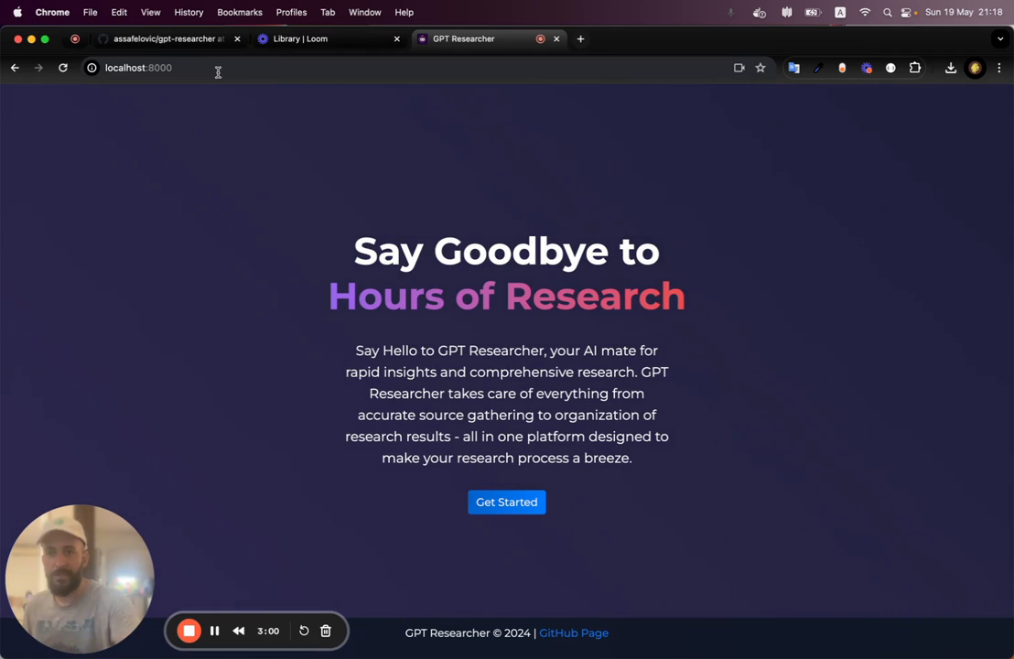
On the localhost:8000 page, choose My Documents as the research source instead of the web
left_click(138, 68)
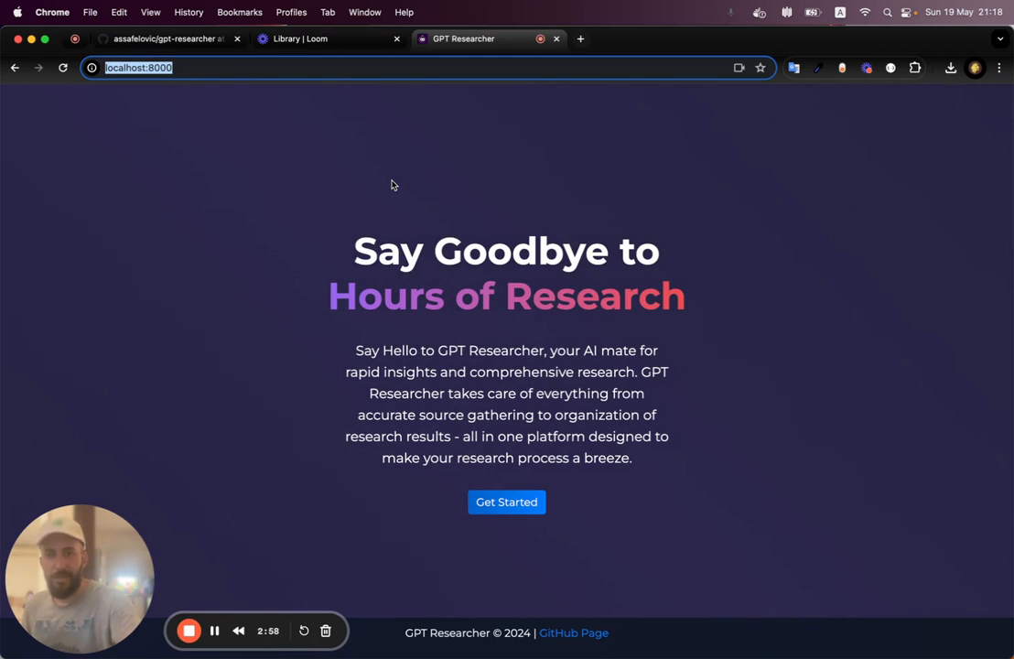
scroll("down", 3)
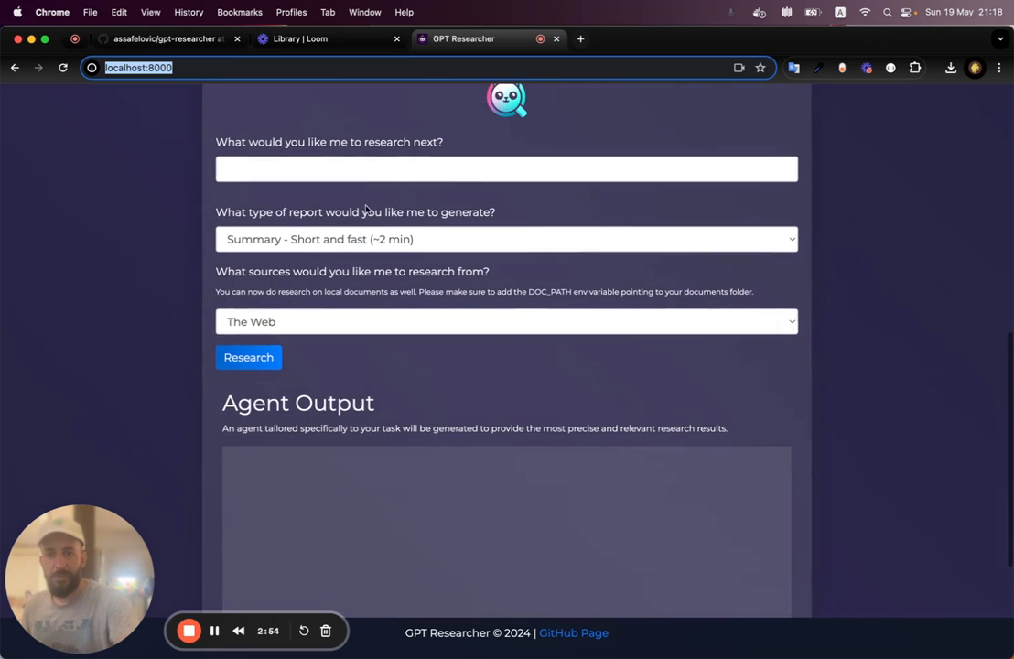
left_click(505, 322)
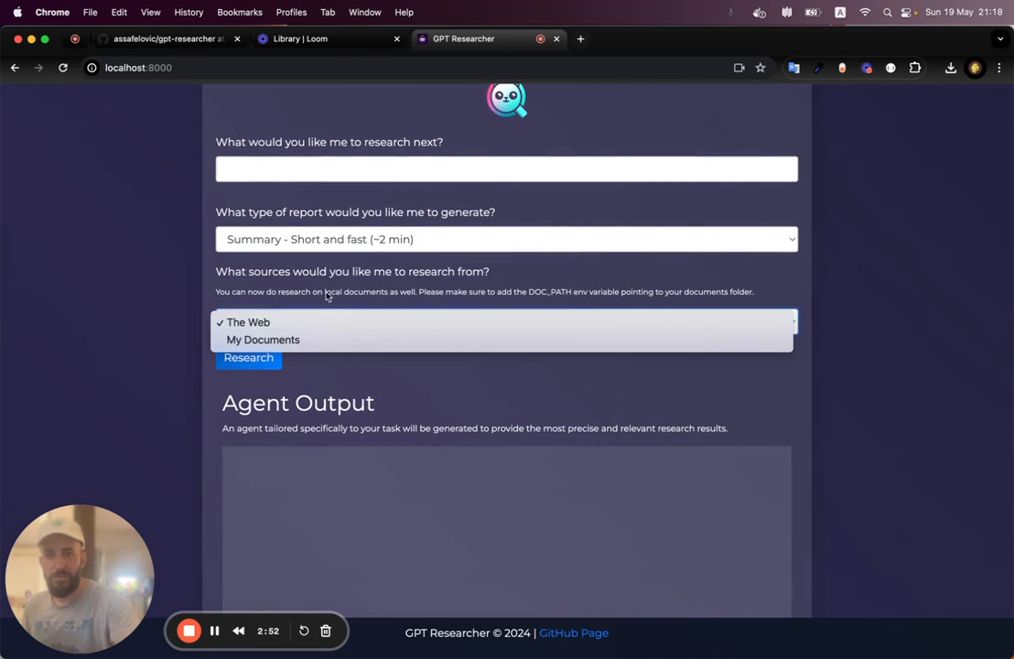
left_click(264, 338)
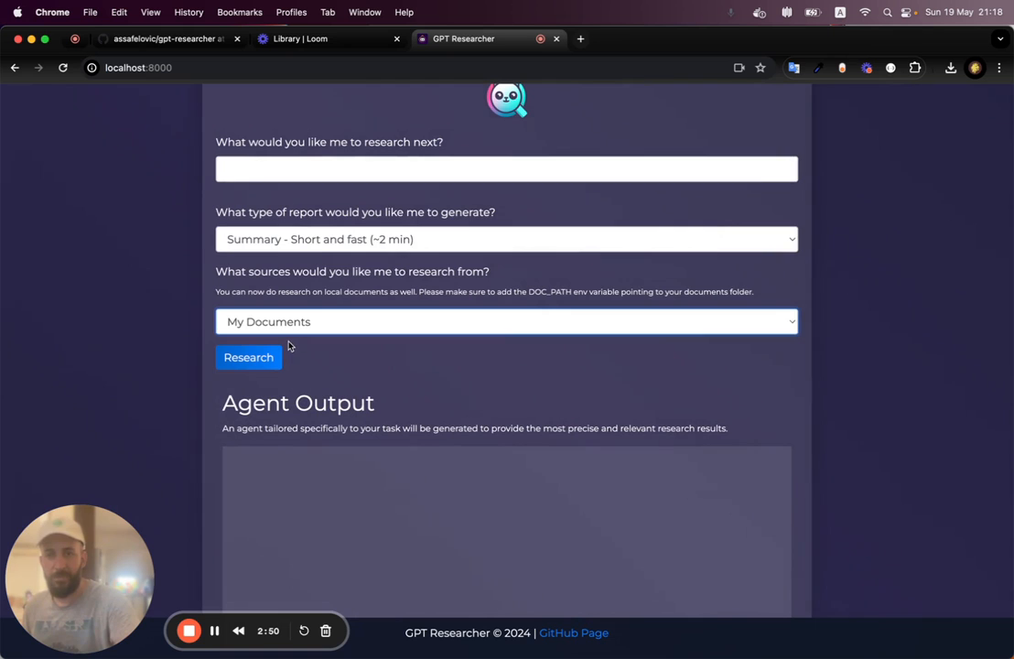
left_click(506, 169)
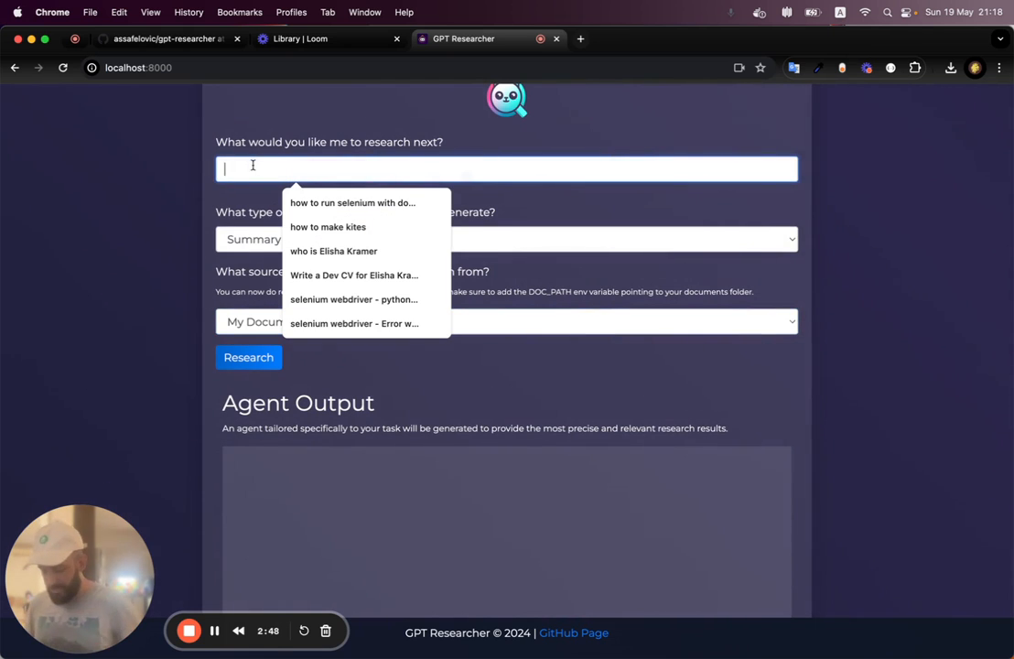
type("Tell me about Elisha")
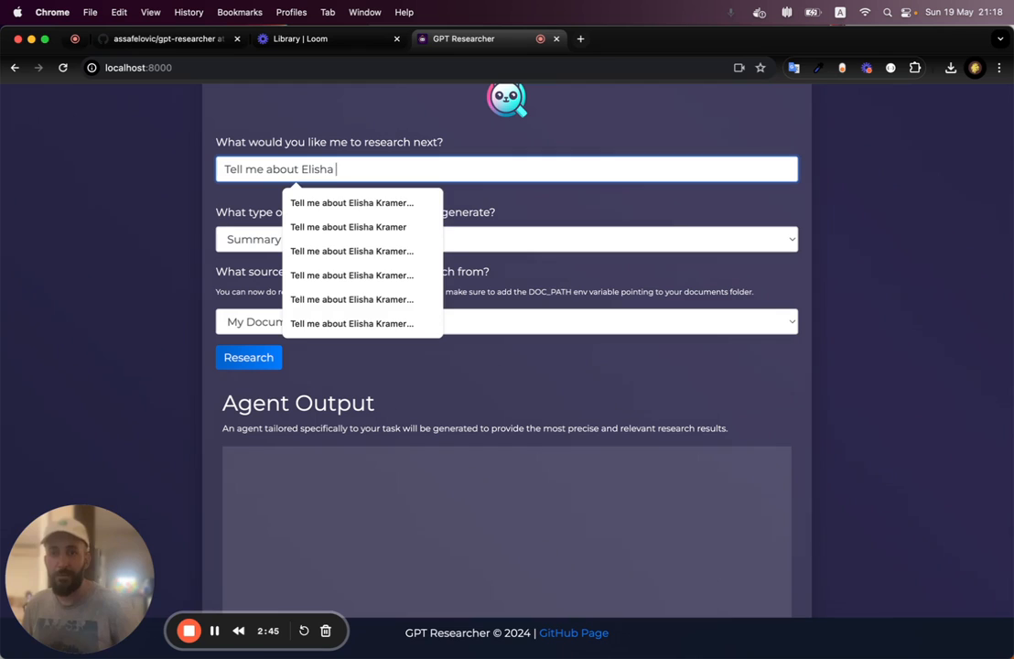
type("Kramer -")
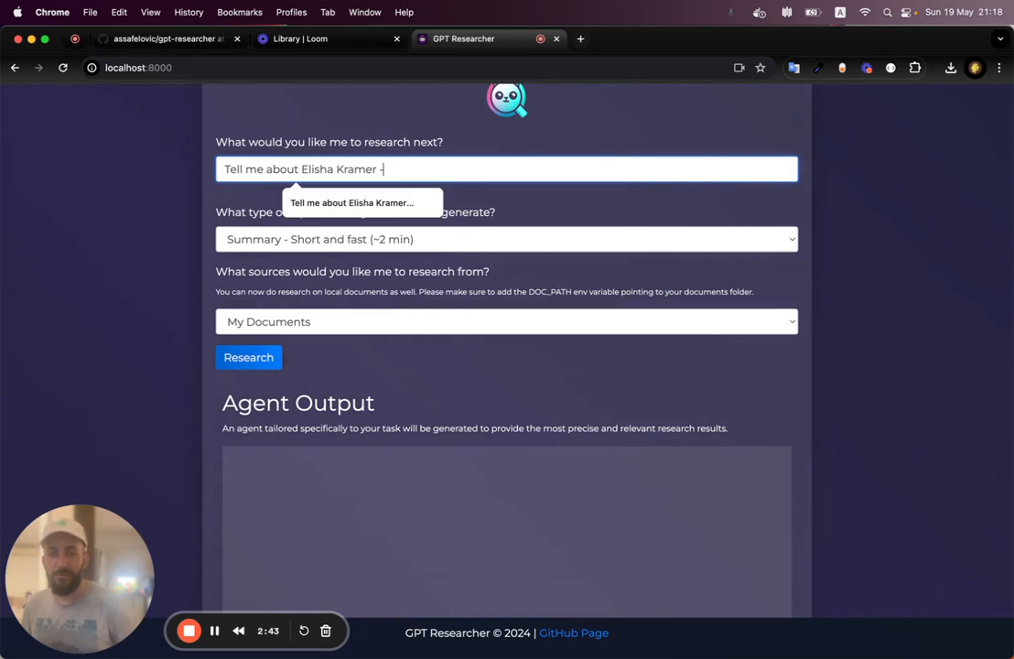
type("how can")
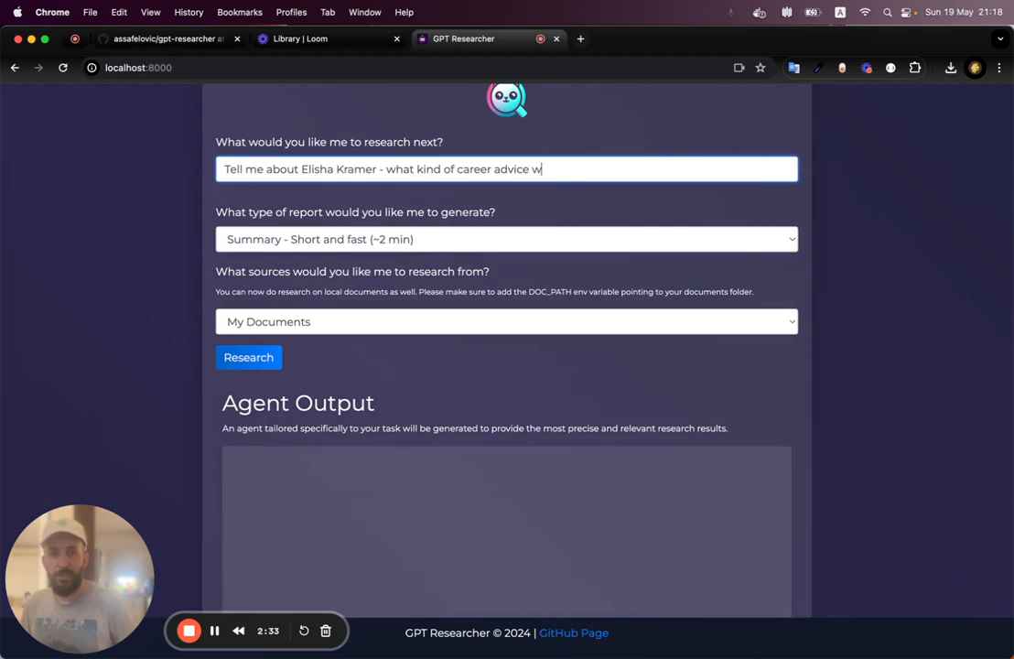
type("ould you fi")
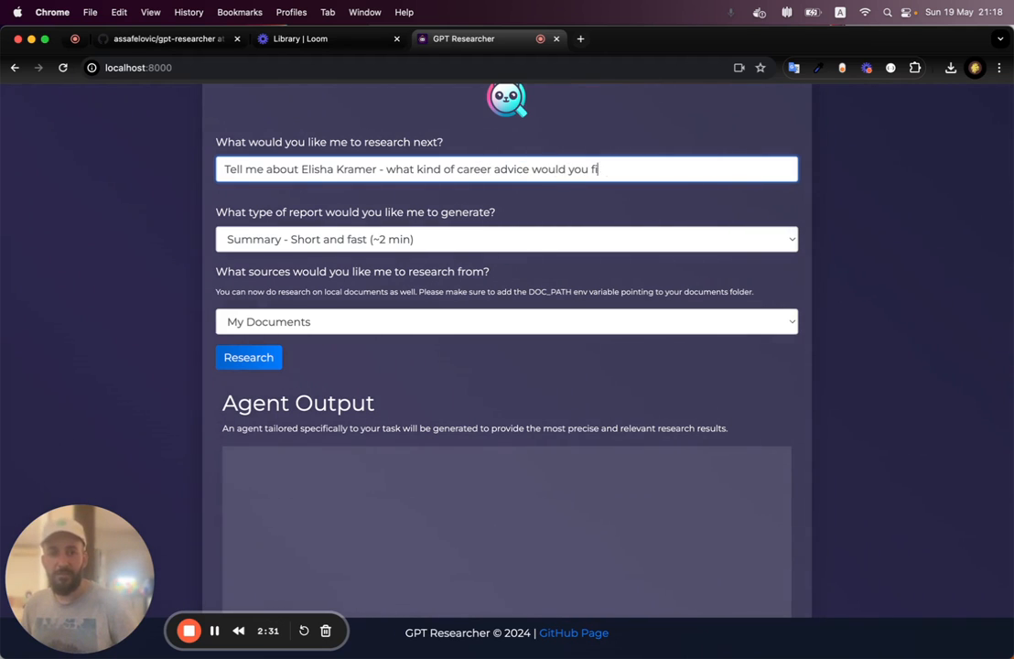
type("give him")
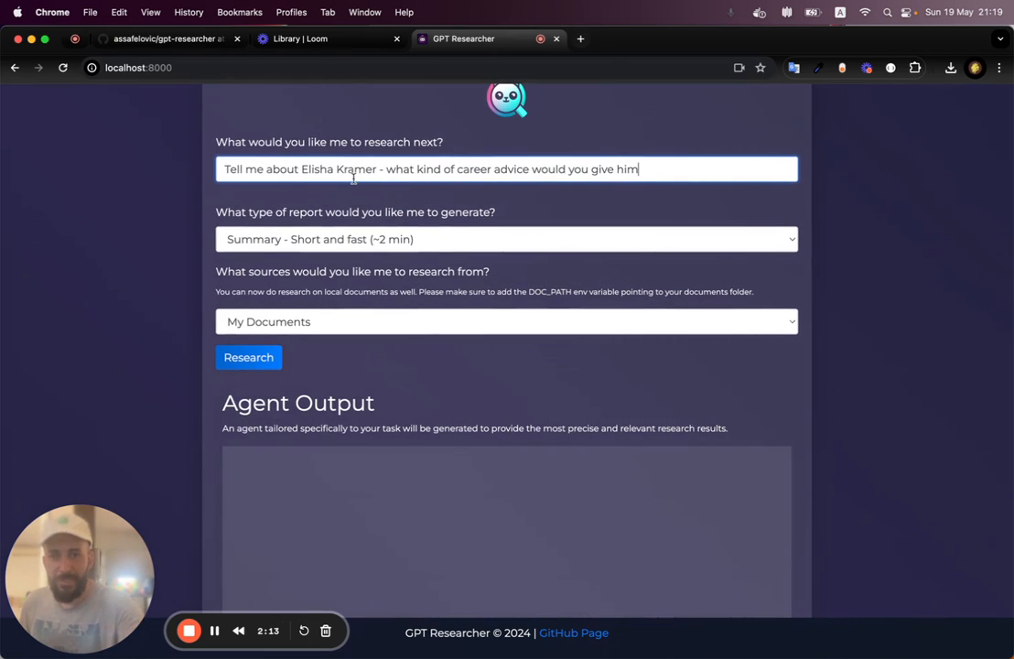
left_click(249, 357)
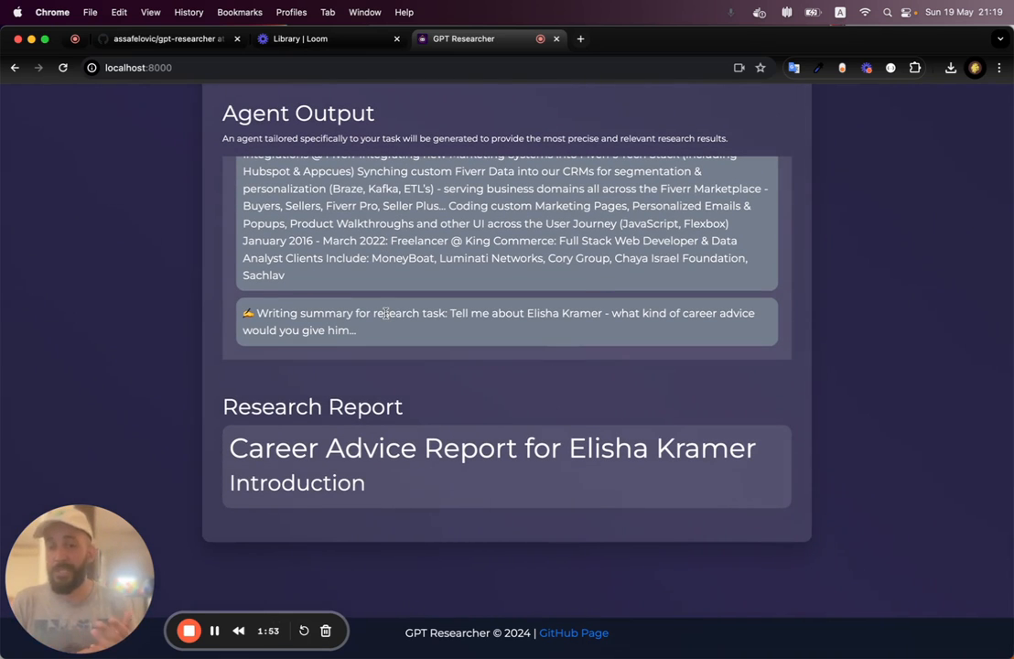
Scroll through the Career Advice Report to its conclusion, references and download buttons
scroll("down", 3)
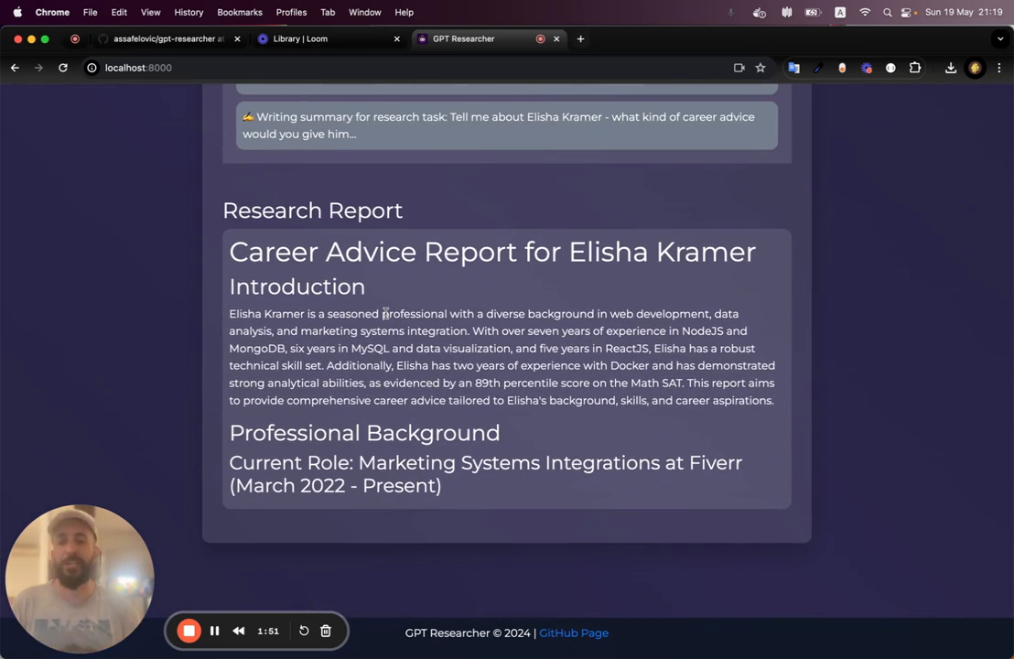
scroll("down", 3)
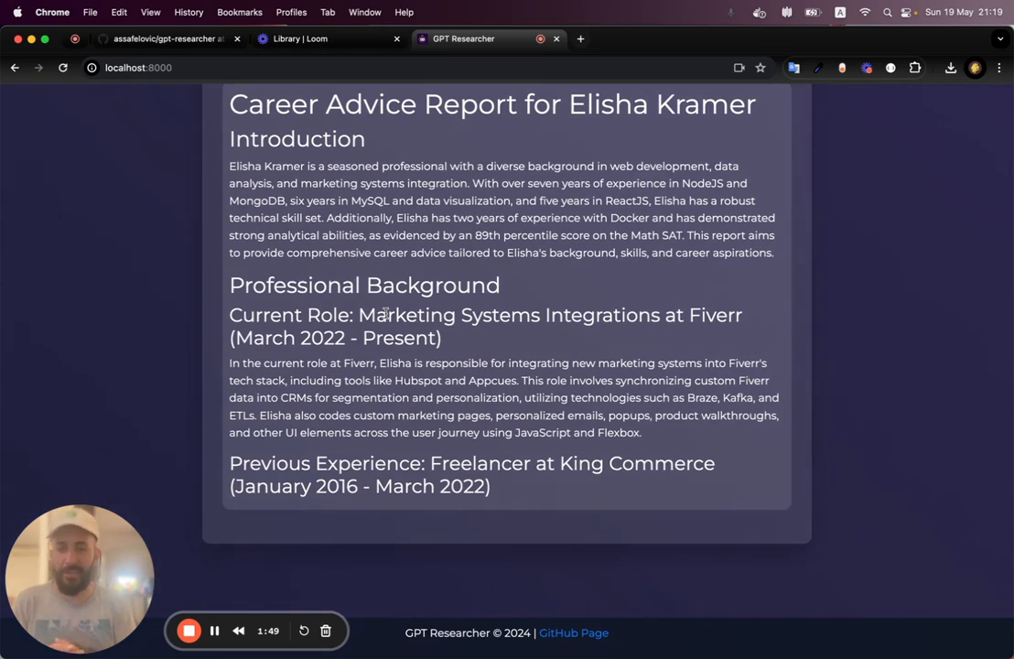
scroll("down", 3)
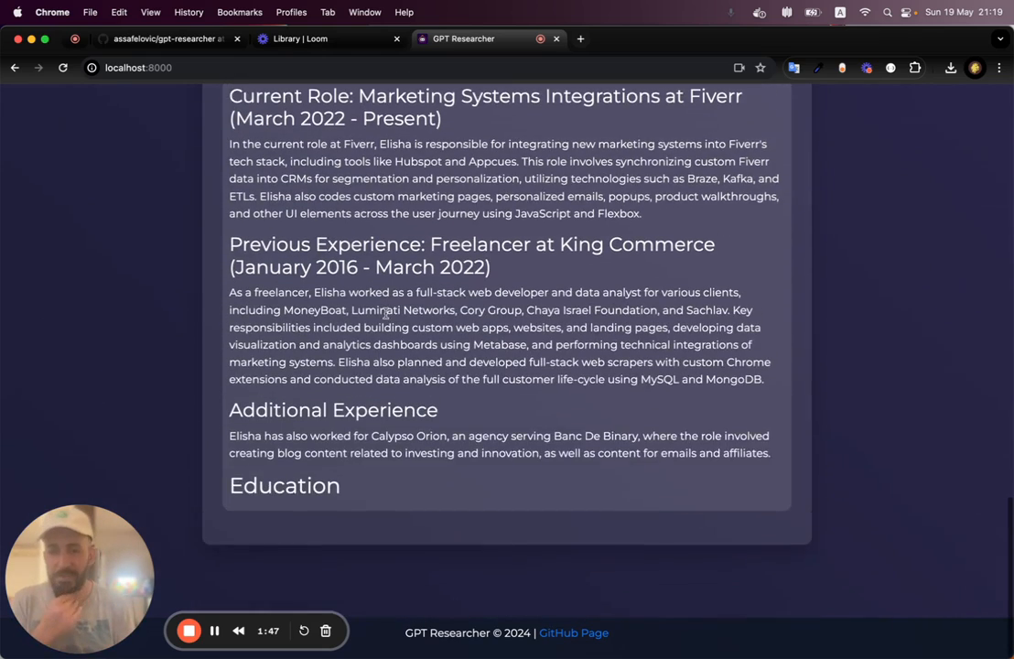
scroll("down", 3)
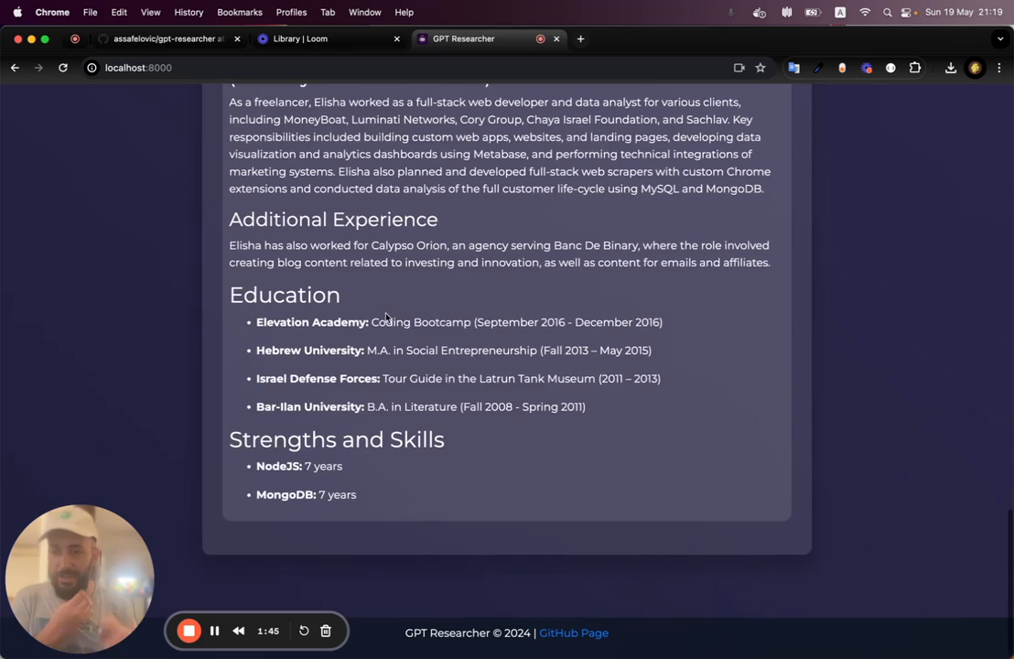
scroll("down", 3)
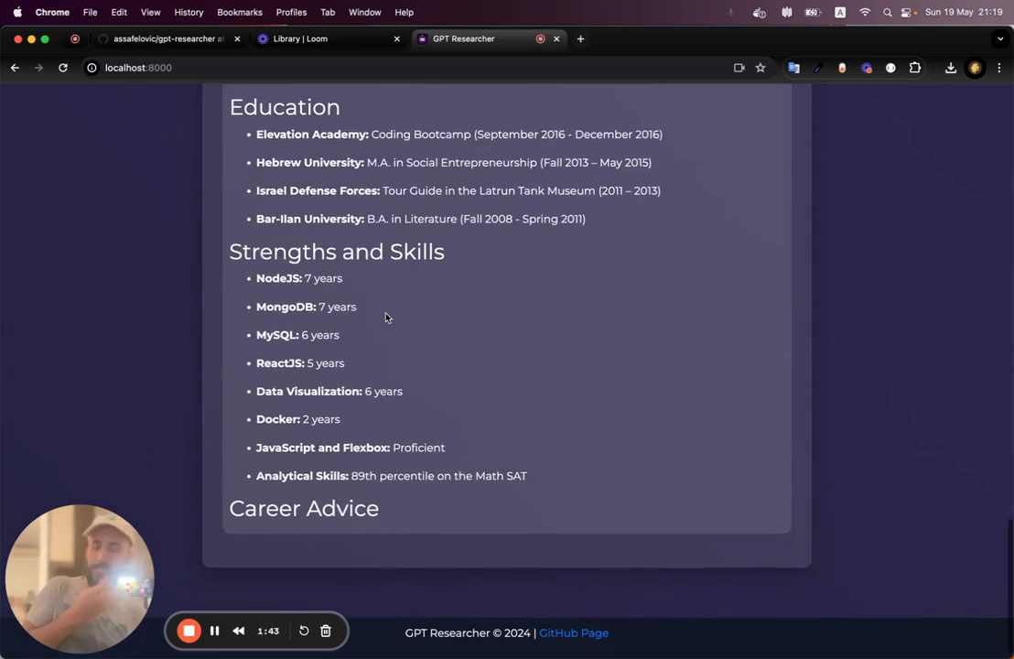
scroll("down", 3)
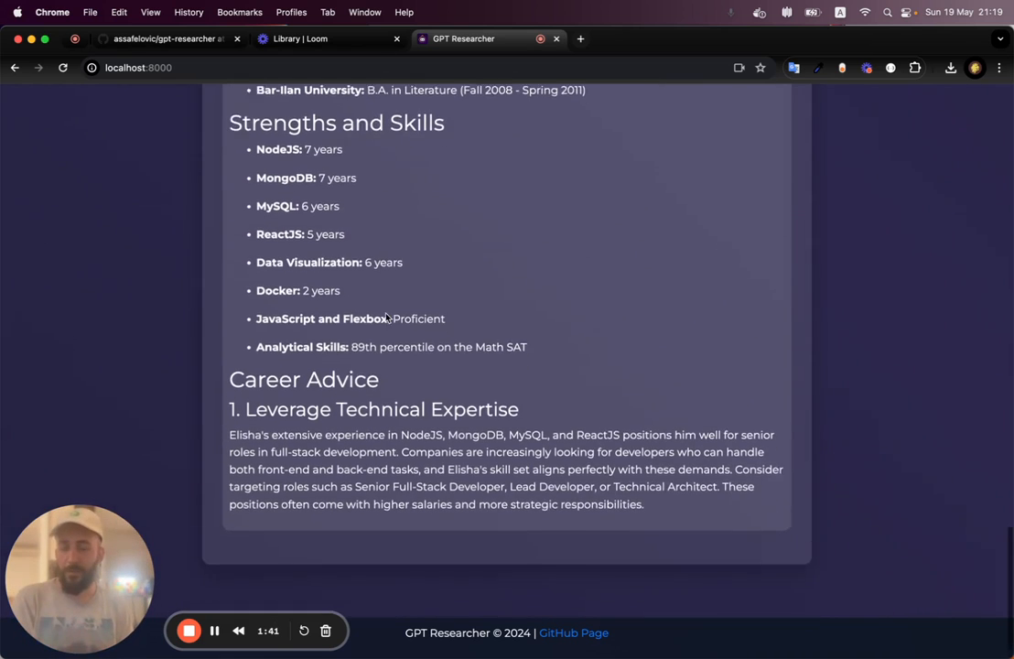
scroll("down", 3)
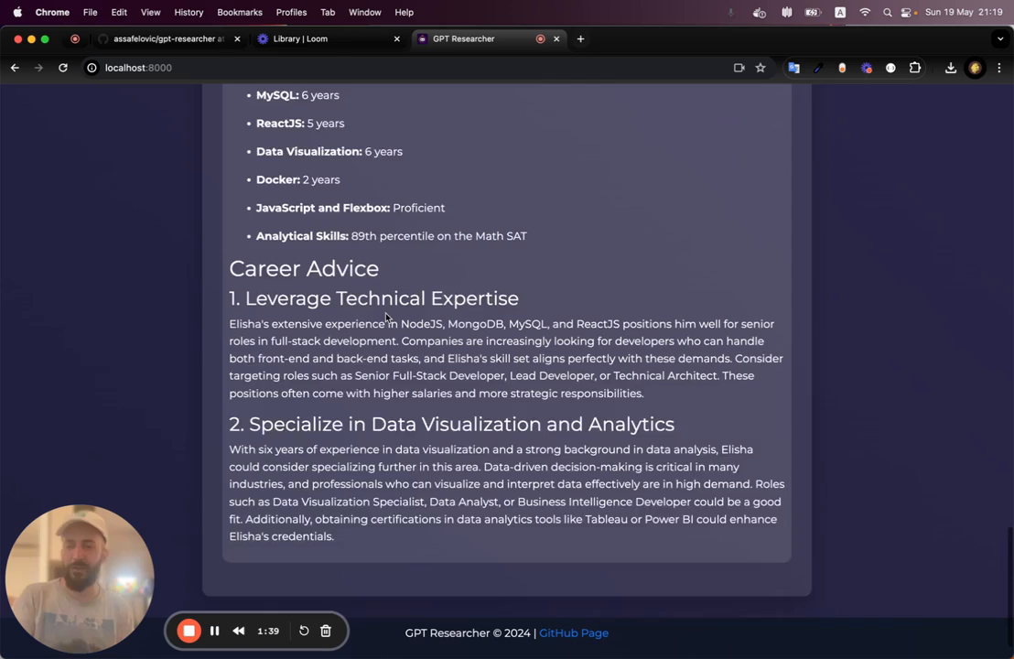
scroll("down", 3)
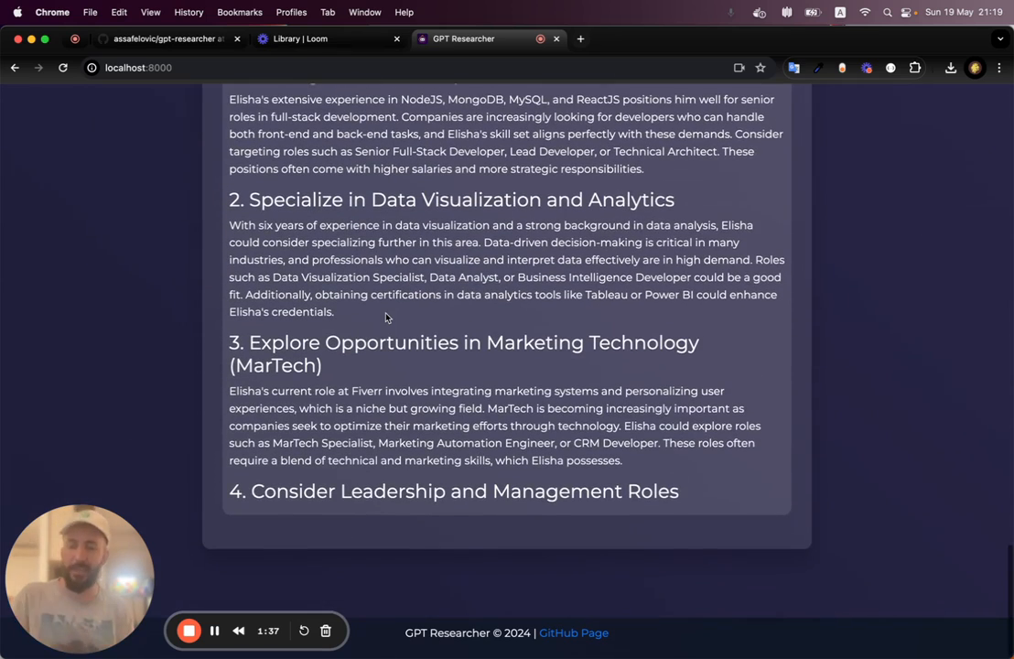
scroll("down", 3)
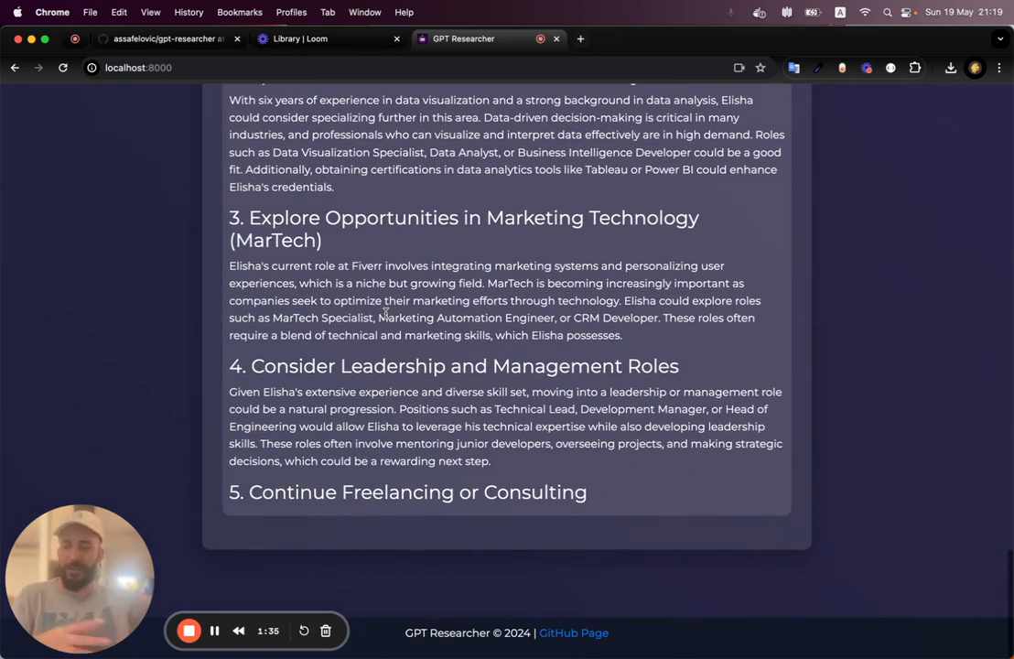
scroll("down", 3)
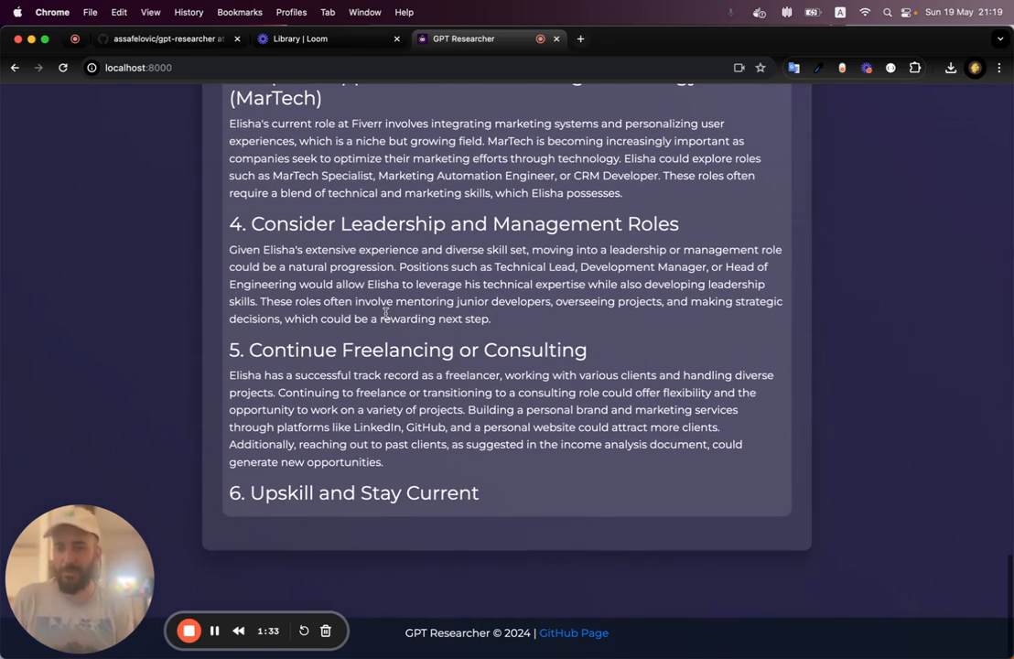
scroll("down", 3)
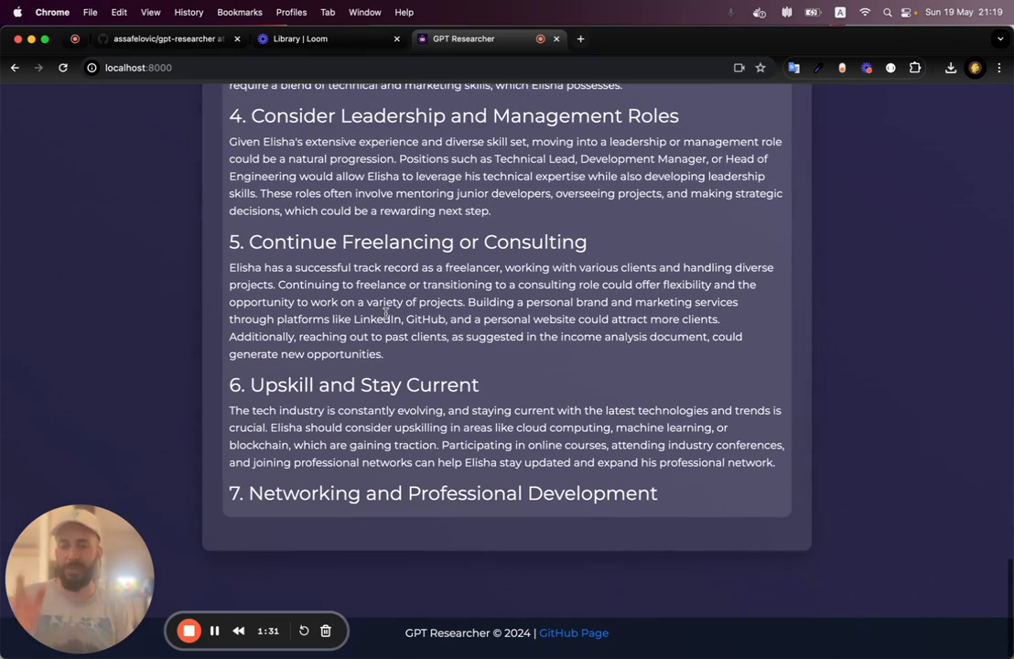
scroll("down", 3)
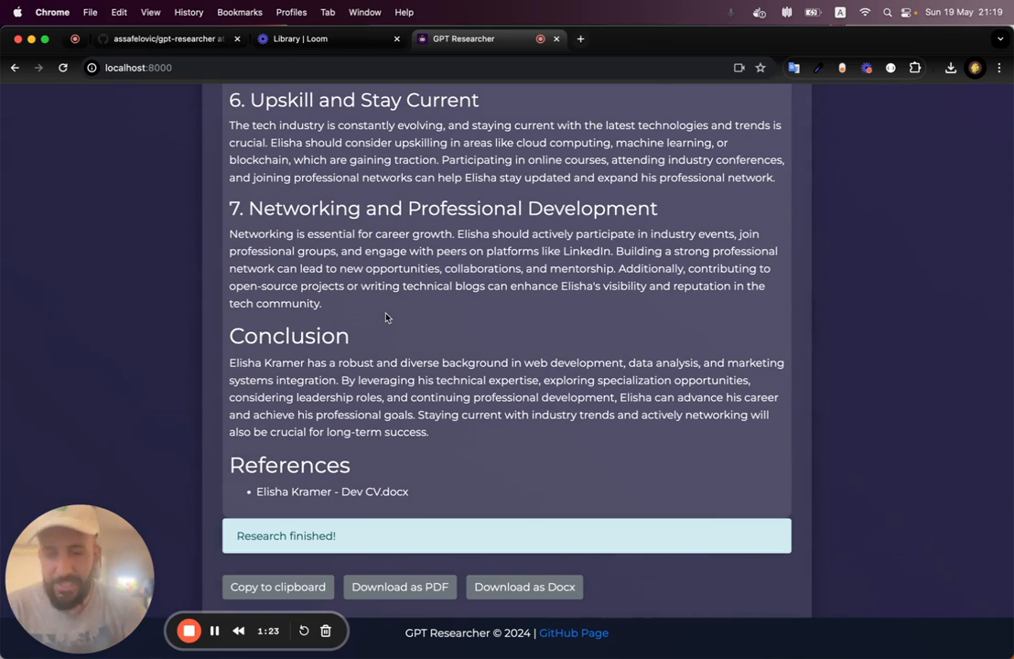
mouse_move(377, 543)
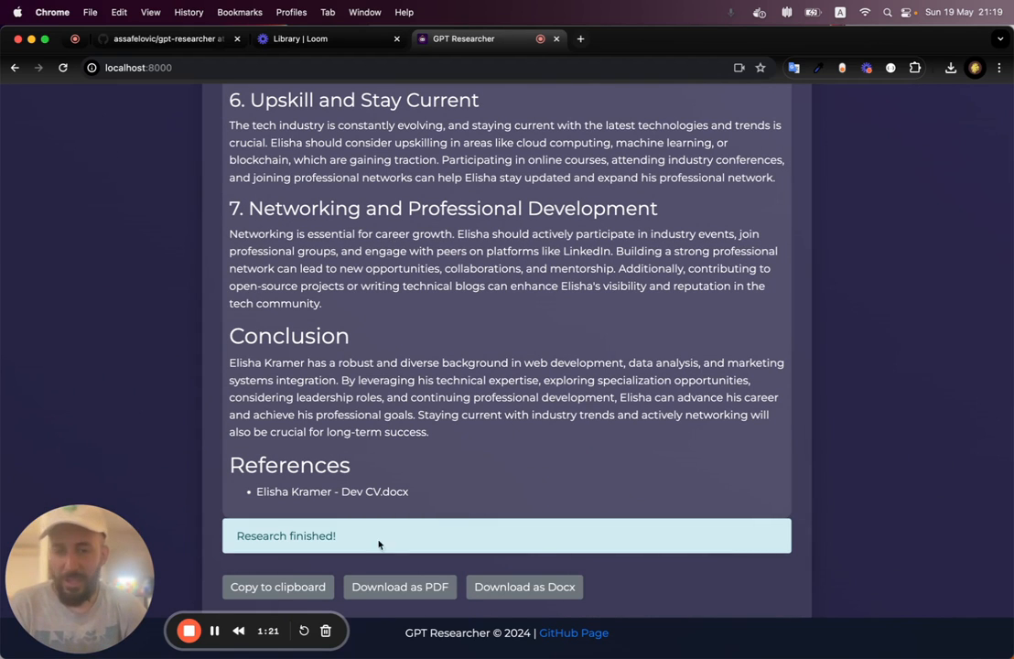
Download the report as Docx and confirm the file in Chrome's downloads bubble
left_click(399, 585)
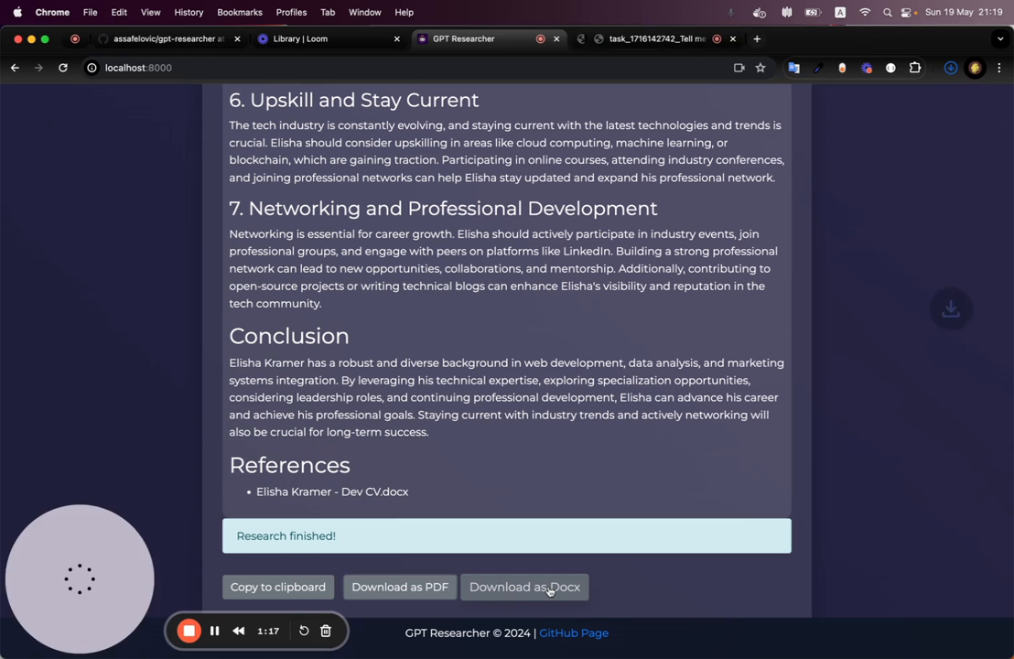
left_click(523, 586)
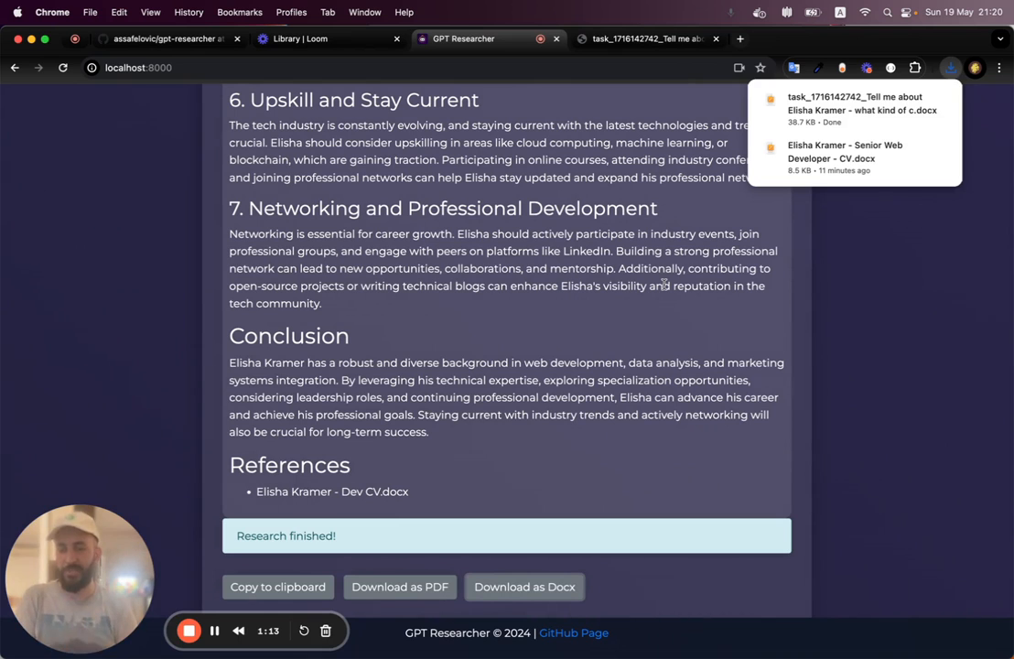
left_click(950, 66)
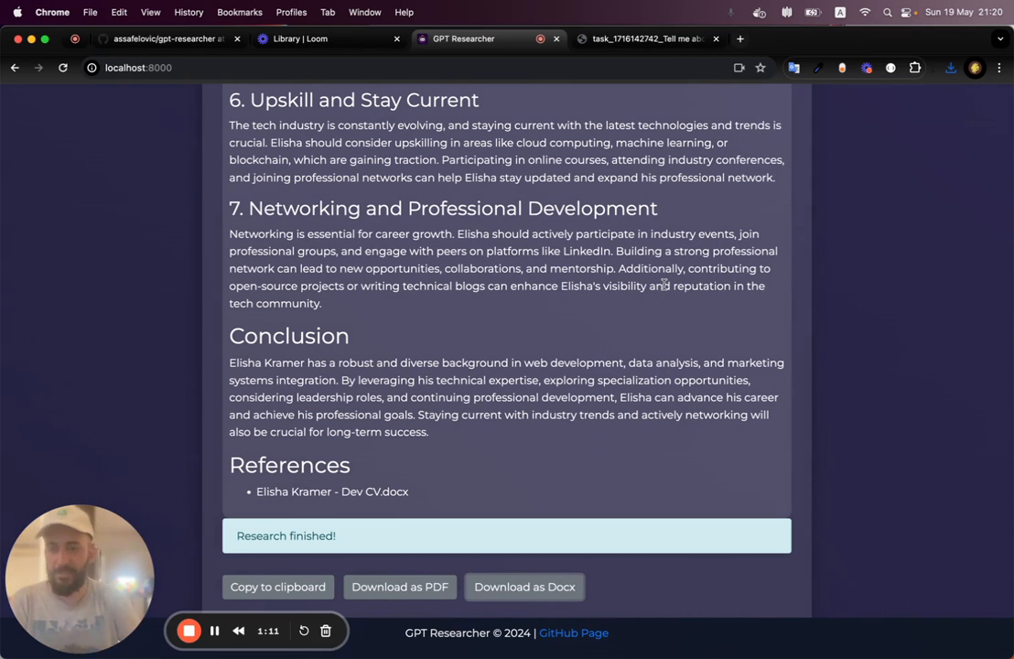